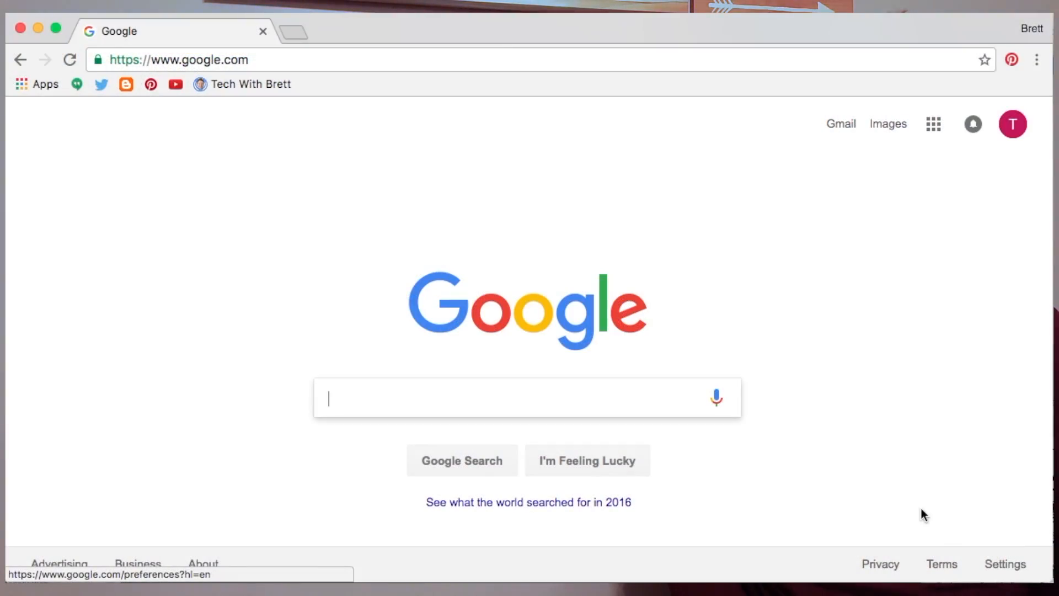
{"action": "mouse_move", "coordinate": [817, 384]}
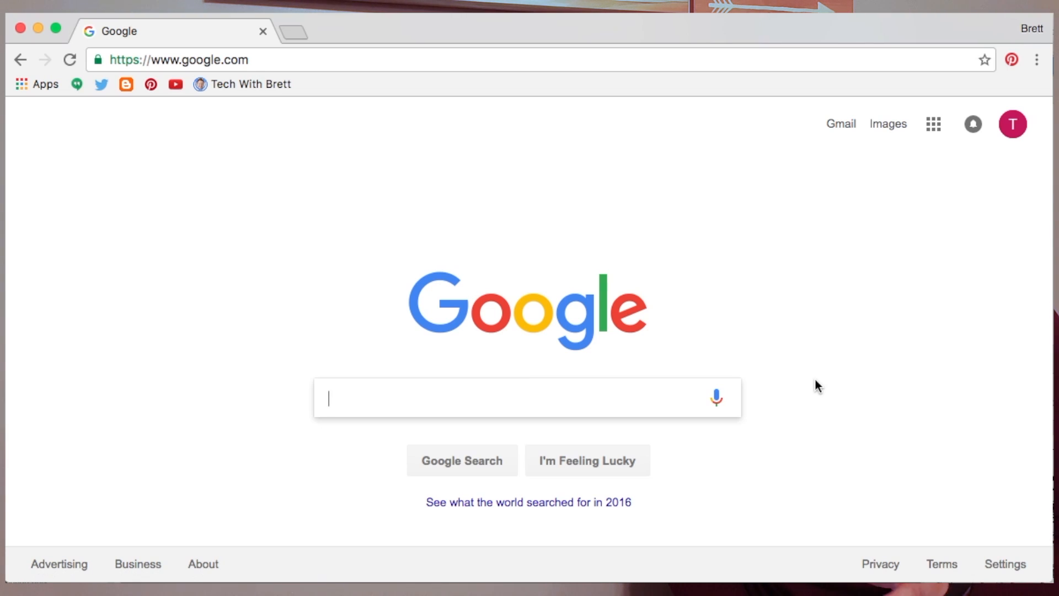
{"action": "mouse_move", "coordinate": [446, 132]}
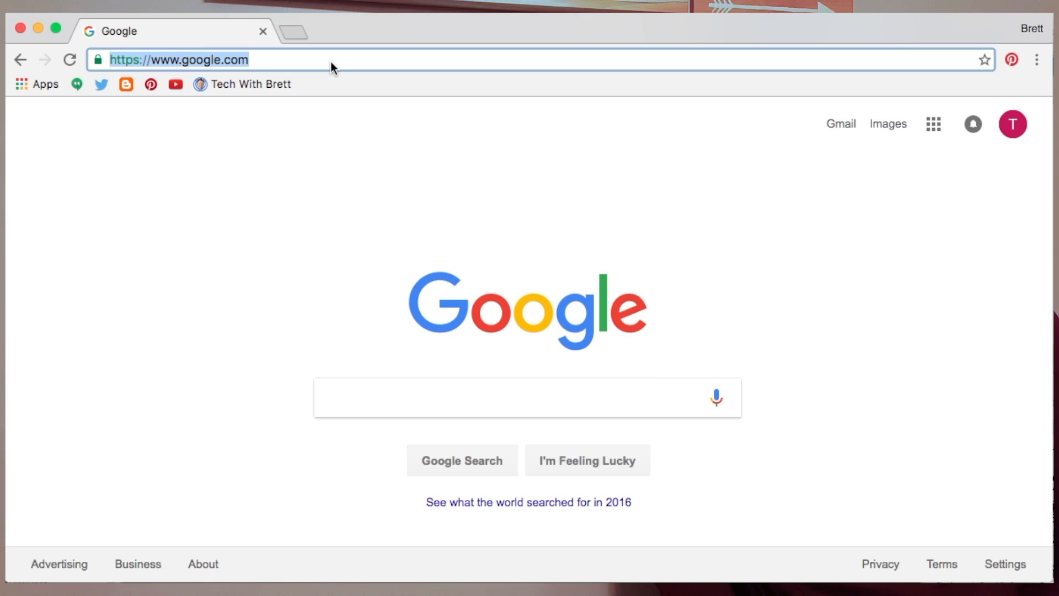
- Open the Chrome apps page (chrome://apps) from the Apps bookmark shortcut
{"action": "left_click", "coordinate": [36, 83]}
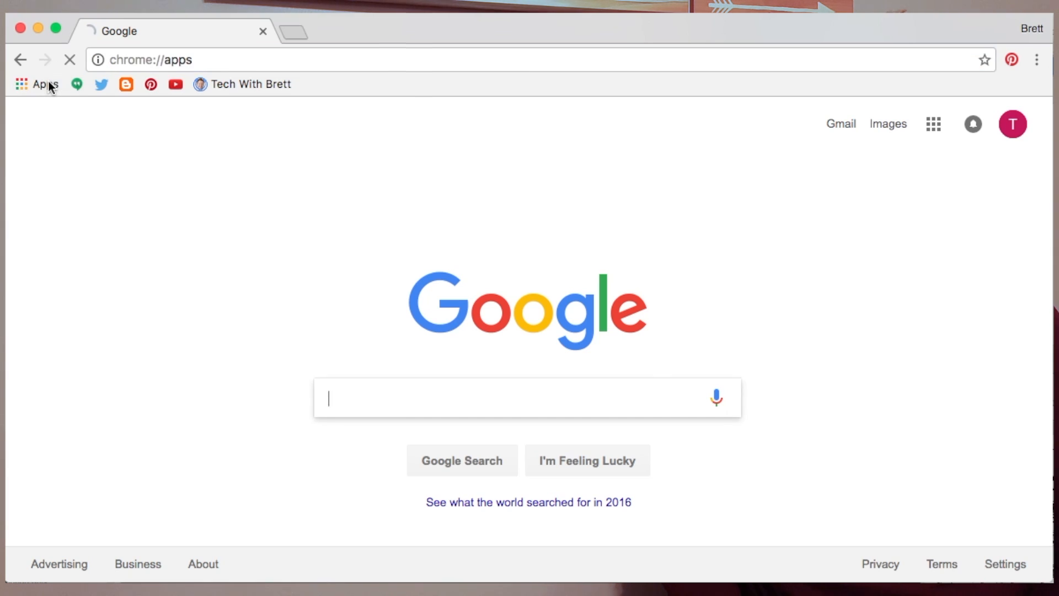
- Search the Chrome Web Store for 'chromecast'
{"action": "left_click", "coordinate": [36, 84]}
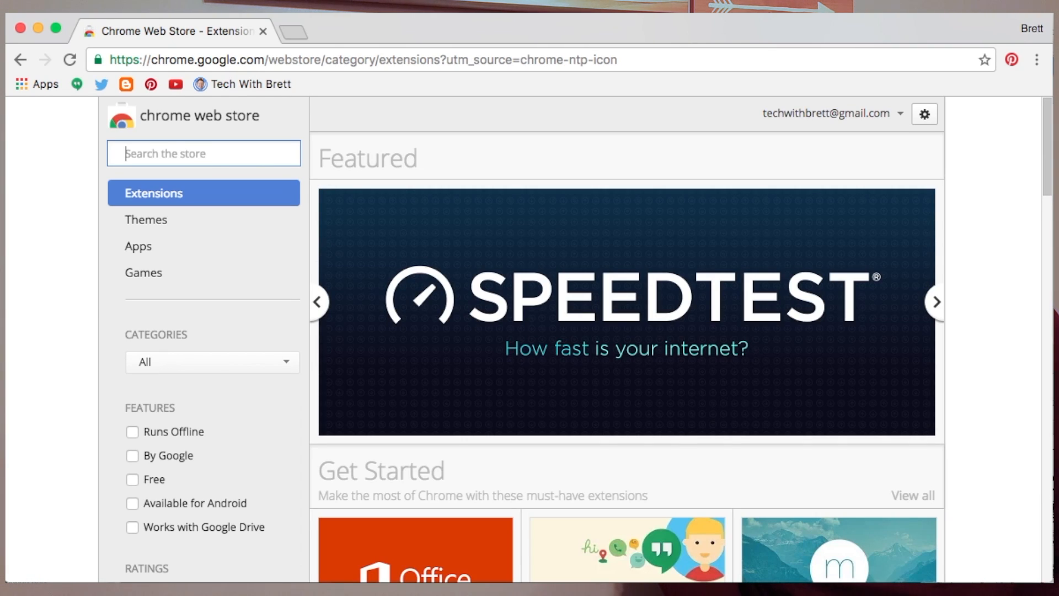
{"action": "type", "text": "chromecast"}
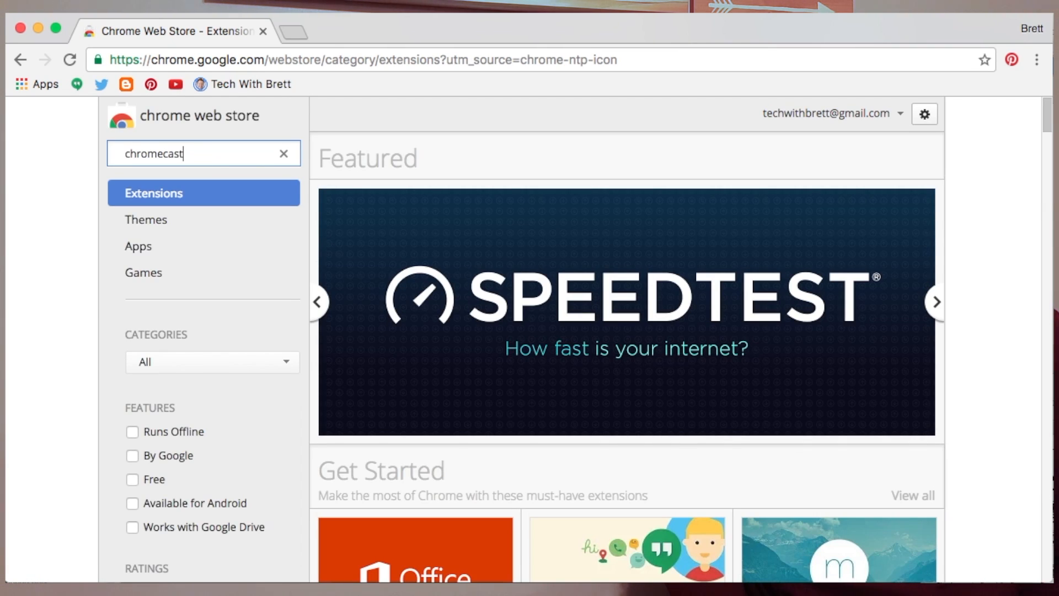
{"action": "key", "text": "Return"}
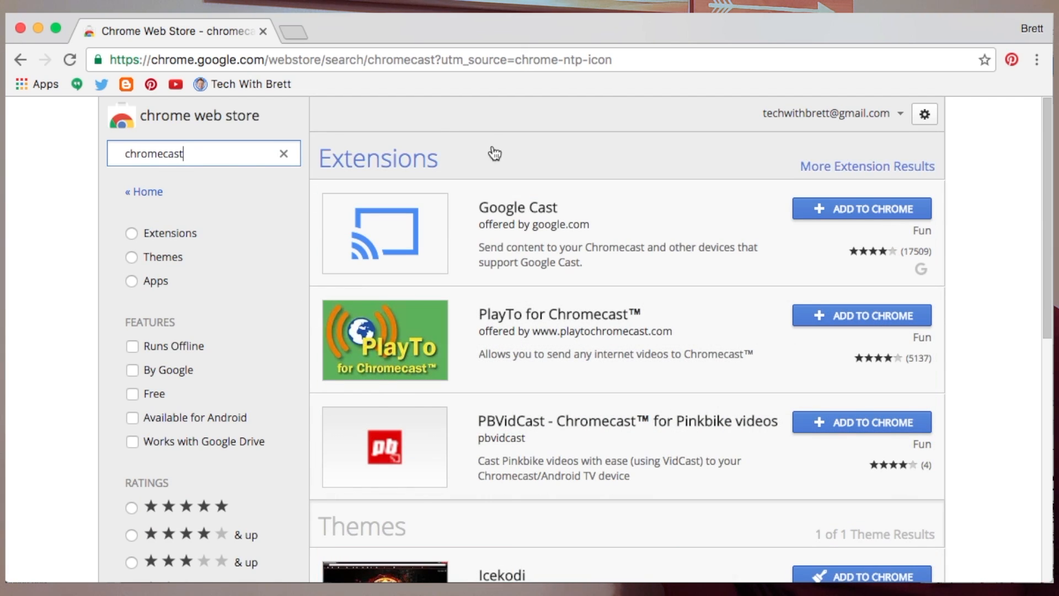
{"action": "mouse_move", "coordinate": [848, 245]}
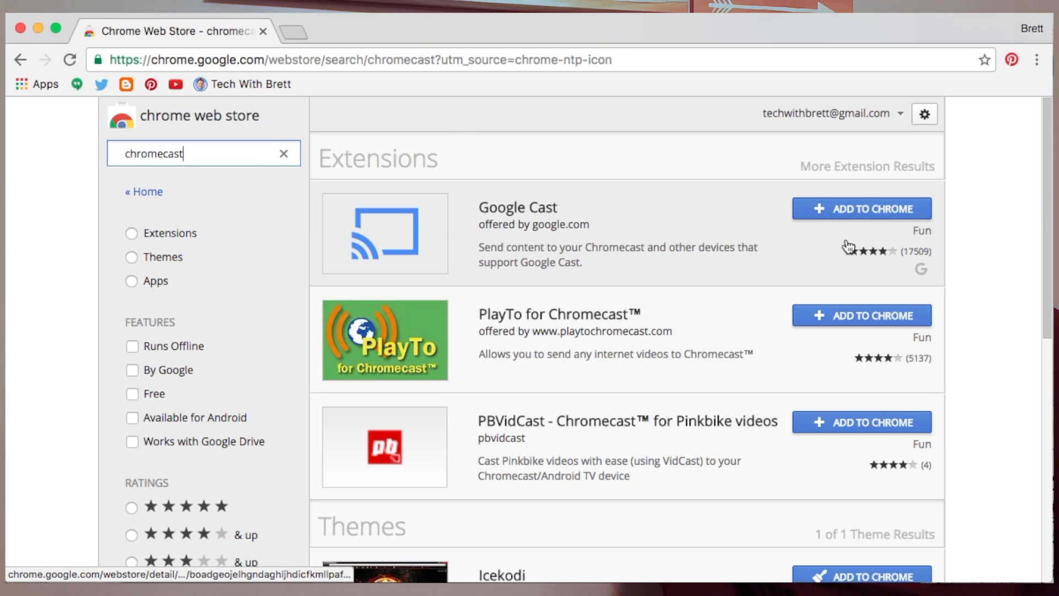
{"action": "mouse_move", "coordinate": [873, 218]}
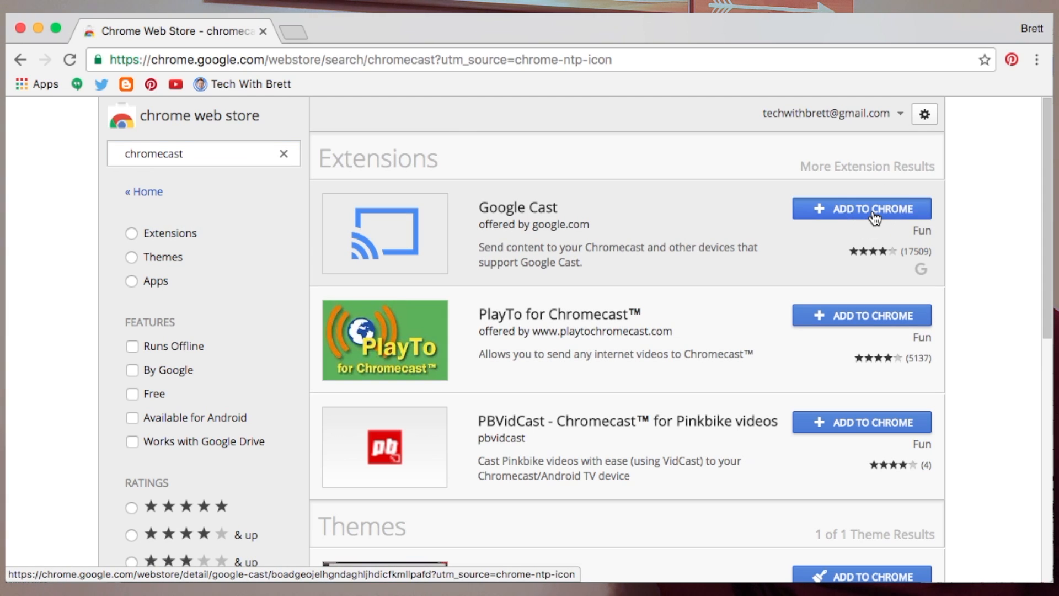
- Add the Google Cast extension to Chrome and dismiss the added notice
{"action": "left_click", "coordinate": [861, 208]}
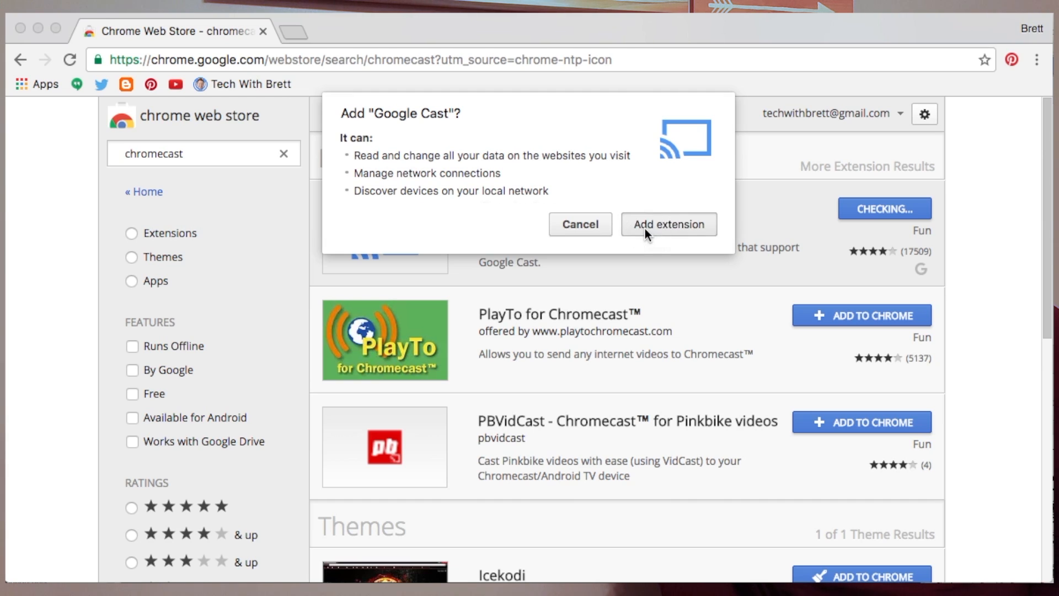
{"action": "left_click", "coordinate": [668, 224]}
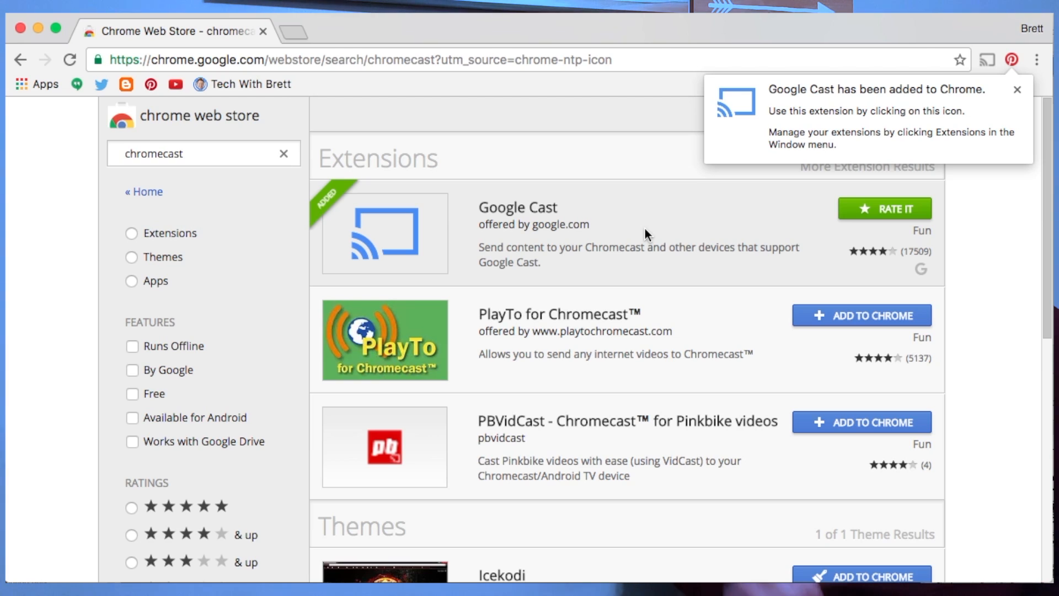
{"action": "left_click", "coordinate": [1017, 89]}
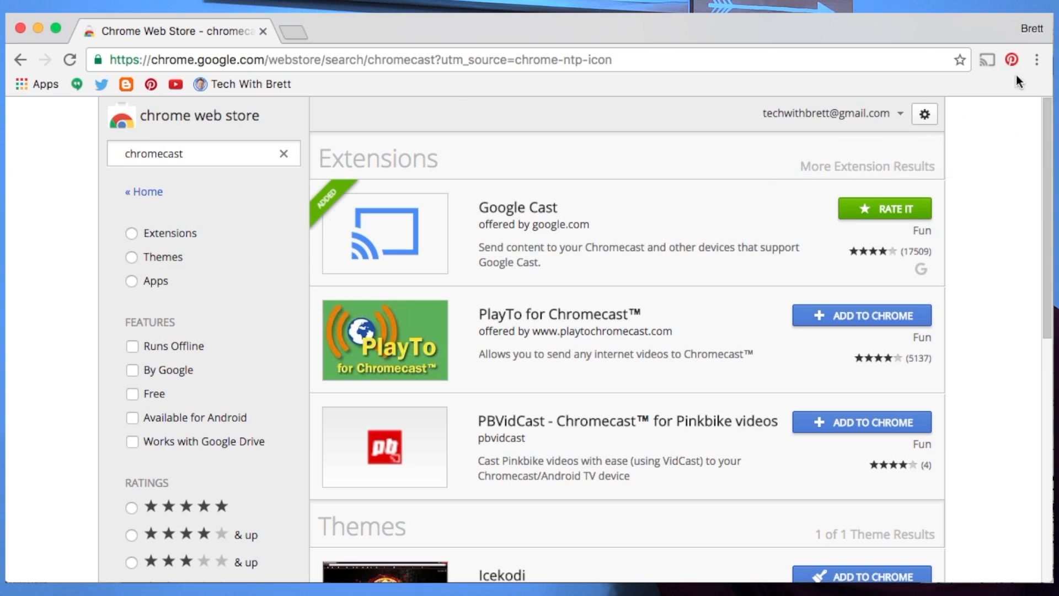
{"action": "mouse_move", "coordinate": [944, 61]}
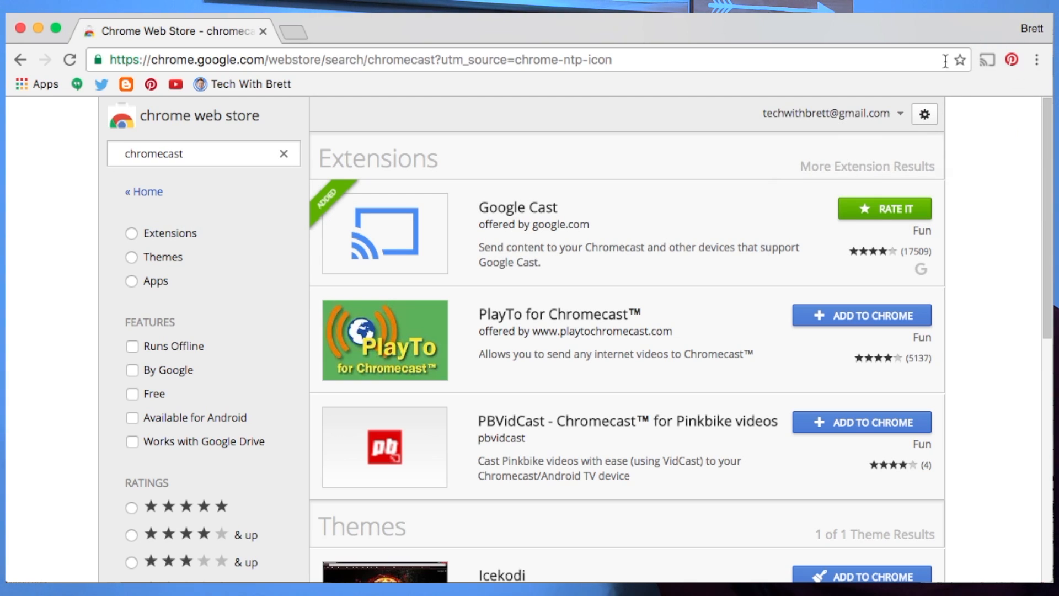
{"action": "mouse_move", "coordinate": [986, 59]}
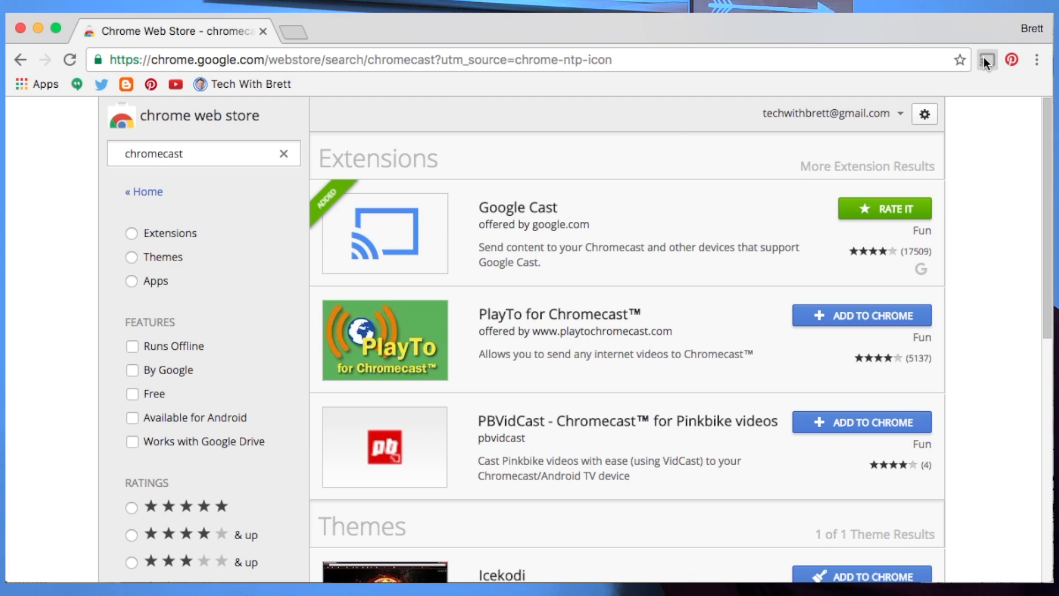
- Open the Cast menu and acknowledge the welcome message to see Basement TV, Chromecast, Kitchen Home, The Bedroom
{"action": "left_click", "coordinate": [987, 59]}
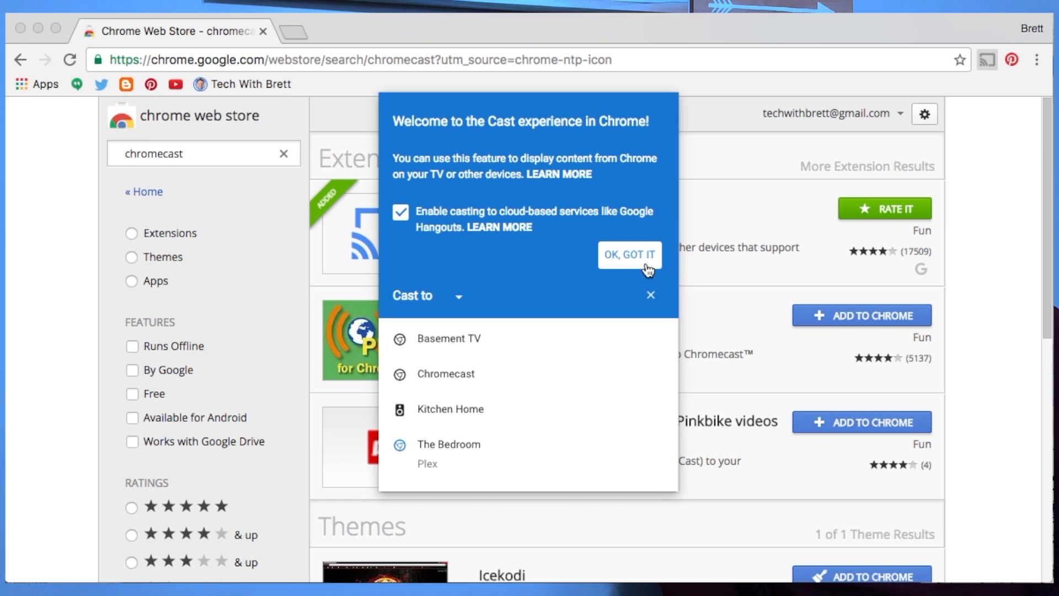
{"action": "mouse_move", "coordinate": [652, 273]}
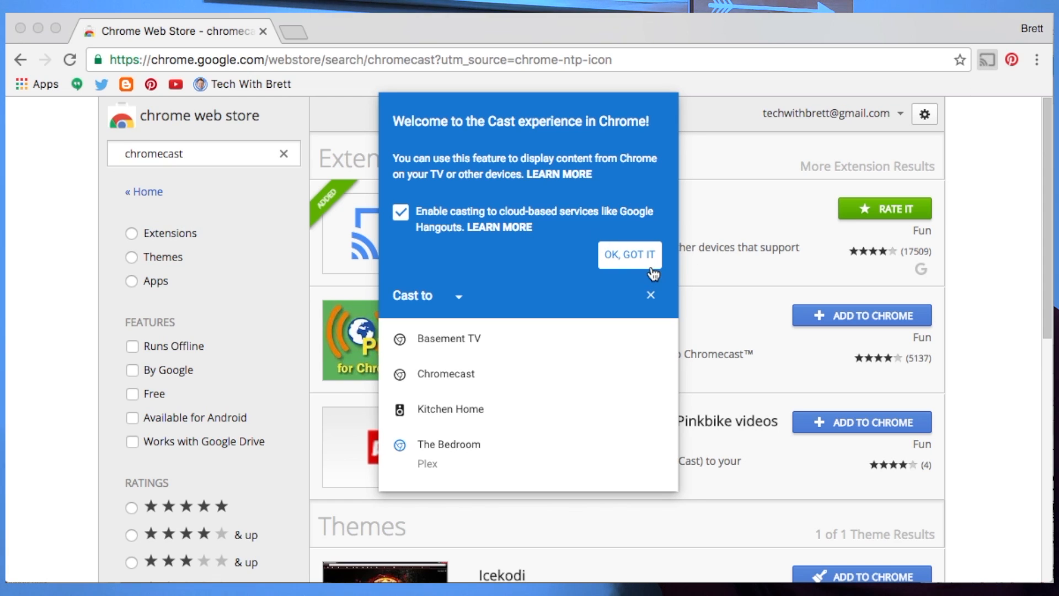
{"action": "left_click", "coordinate": [628, 255]}
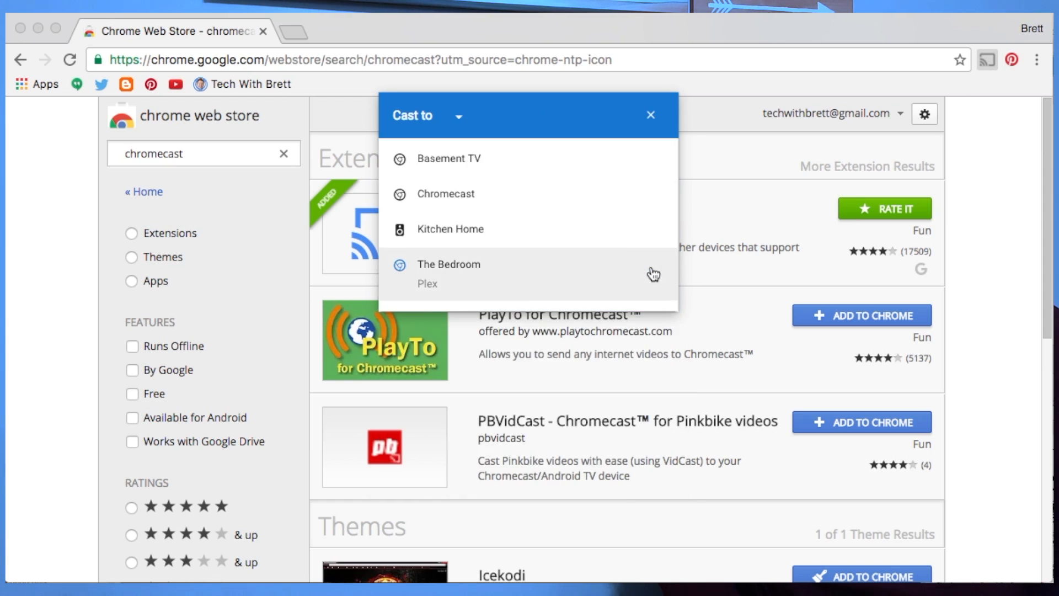